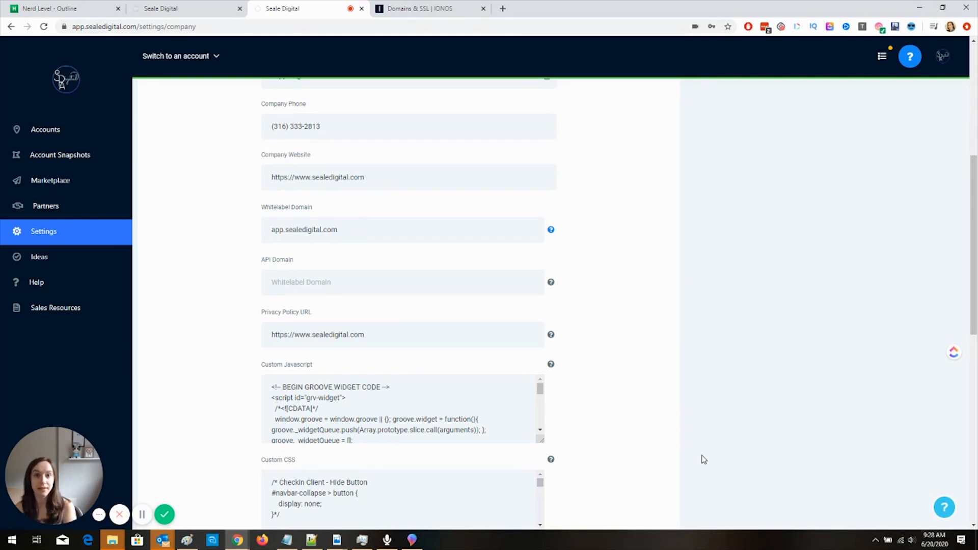
{"action": "mouse_move", "coordinate": [125, 113]}
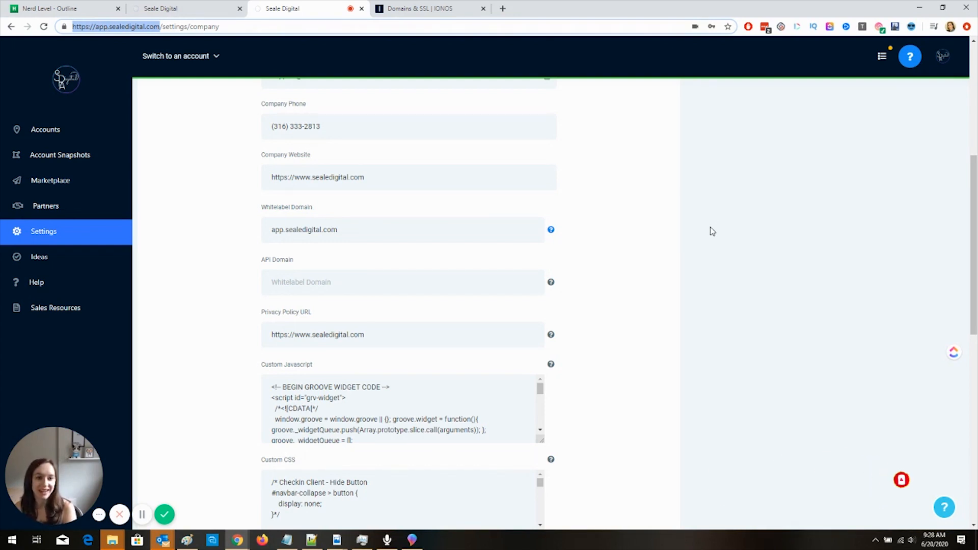
{"action": "mouse_move", "coordinate": [701, 240]}
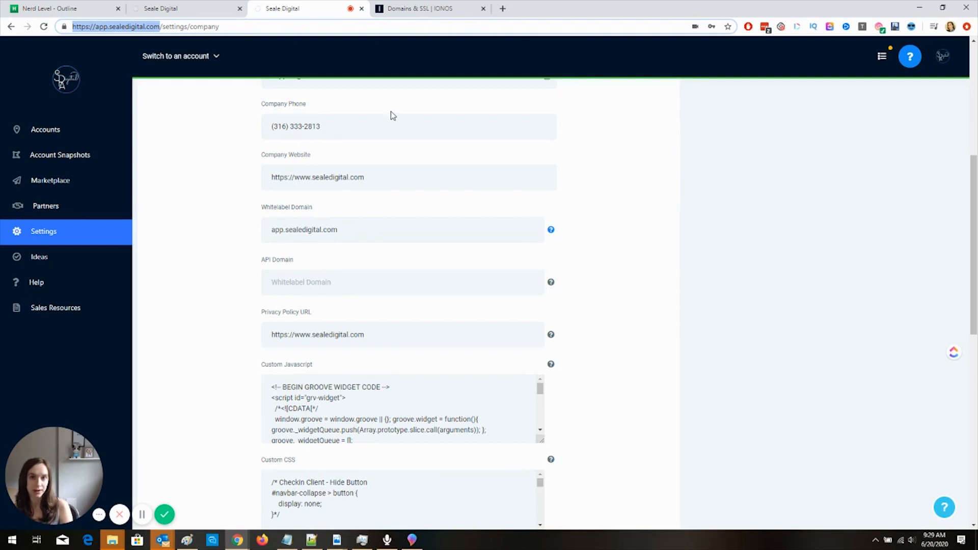
Switch to the IONOS tab showing the nerdlevel.io DNS records
{"action": "left_click", "coordinate": [430, 8]}
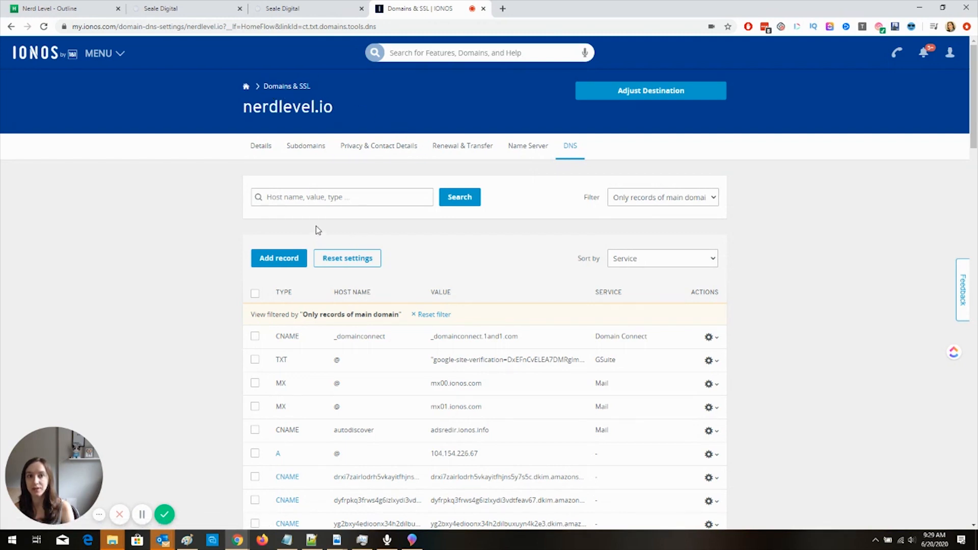
{"action": "mouse_move", "coordinate": [569, 145]}
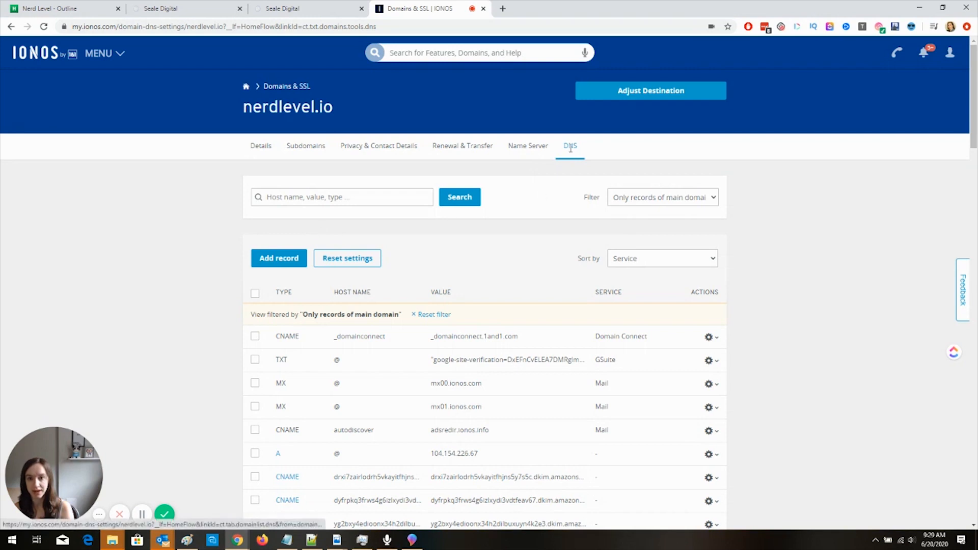
{"action": "mouse_move", "coordinate": [490, 244]}
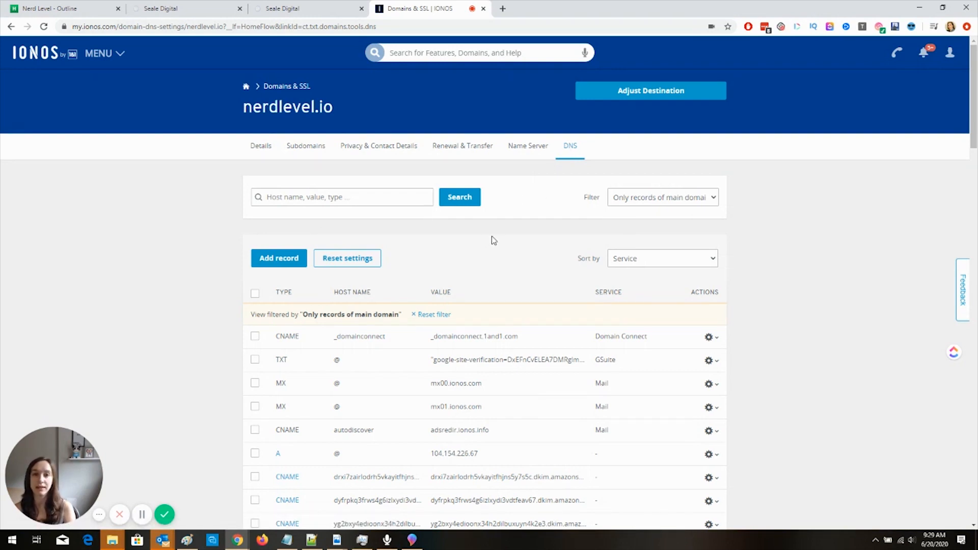
{"action": "mouse_move", "coordinate": [492, 411]}
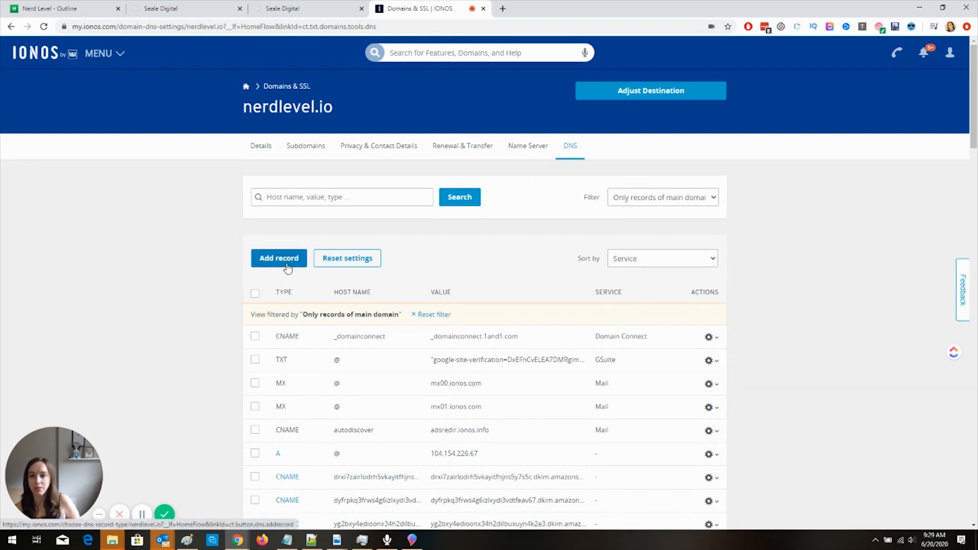
Start adding a new DNS record for nerdlevel.io
{"action": "left_click", "coordinate": [278, 259]}
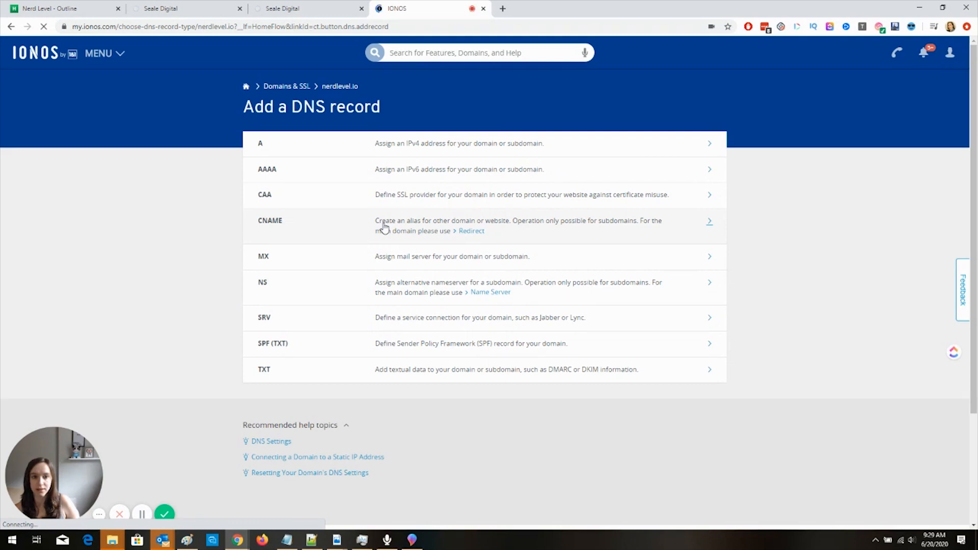
{"action": "mouse_move", "coordinate": [692, 225]}
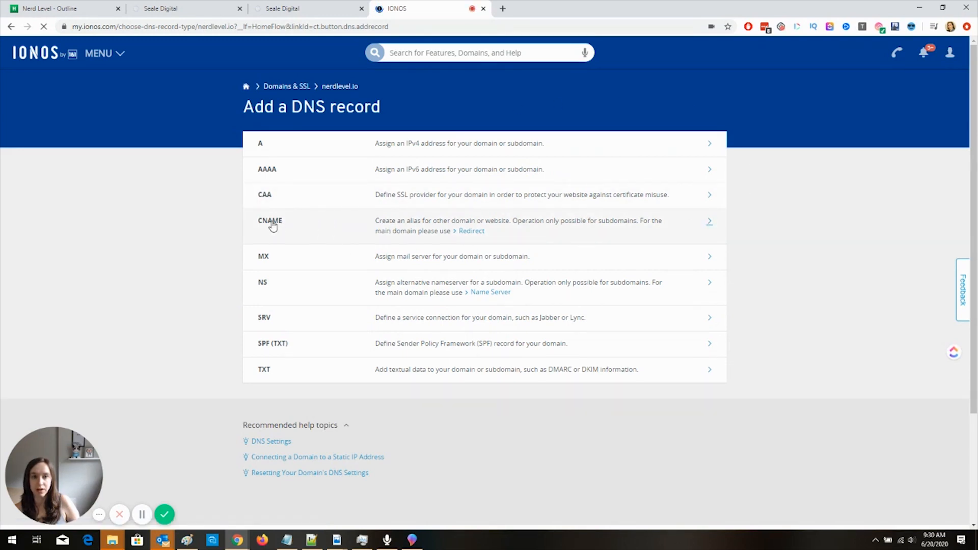
Create a CNAME with host 'app' pointing to app.msgsndr.com, copy app.nerdlevel.io, and save
{"action": "left_click", "coordinate": [270, 221]}
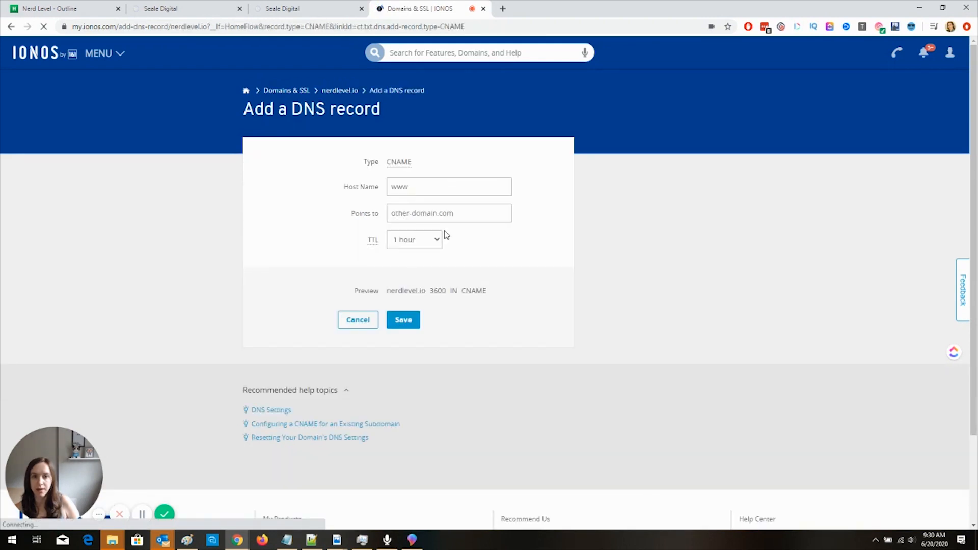
{"action": "type", "text": "app"}
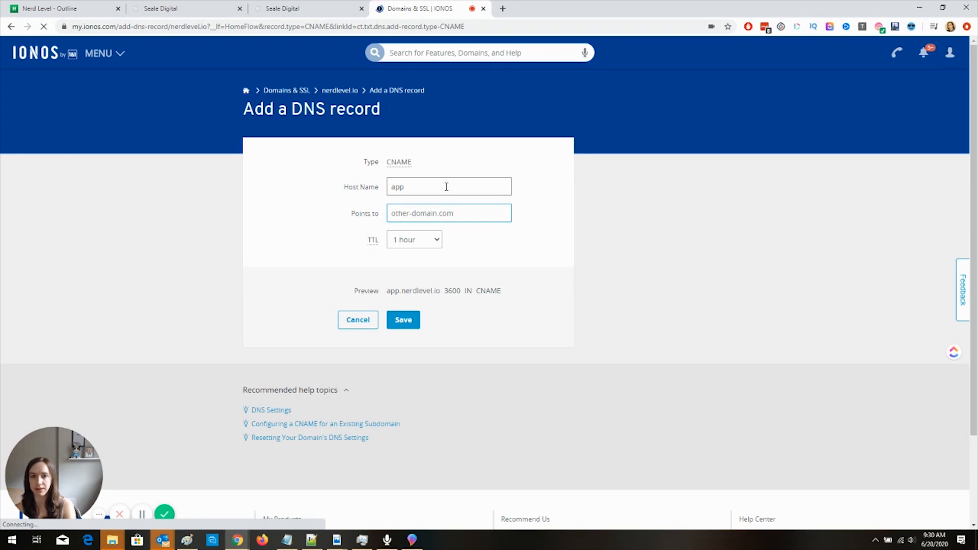
{"action": "type", "text": "app.msgsndr"}
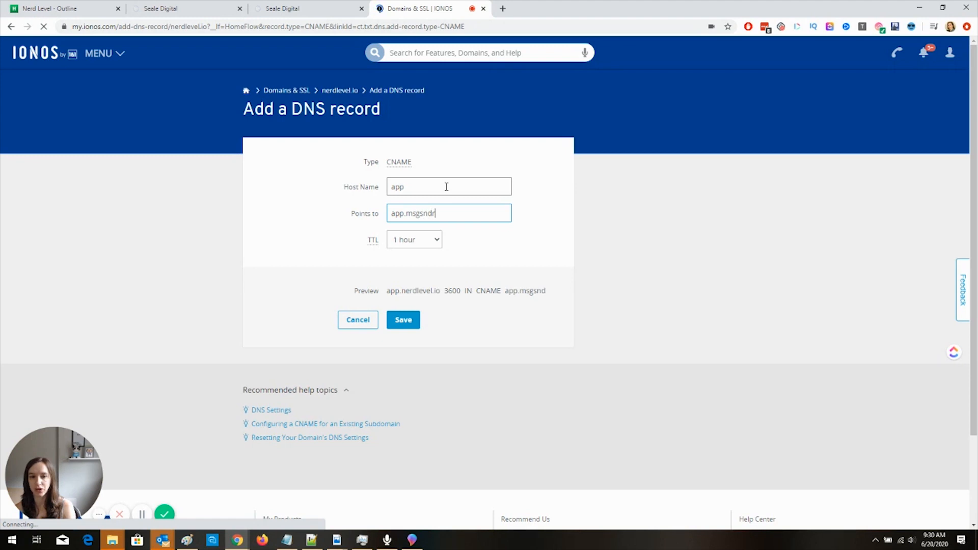
{"action": "type", "text": ".com"}
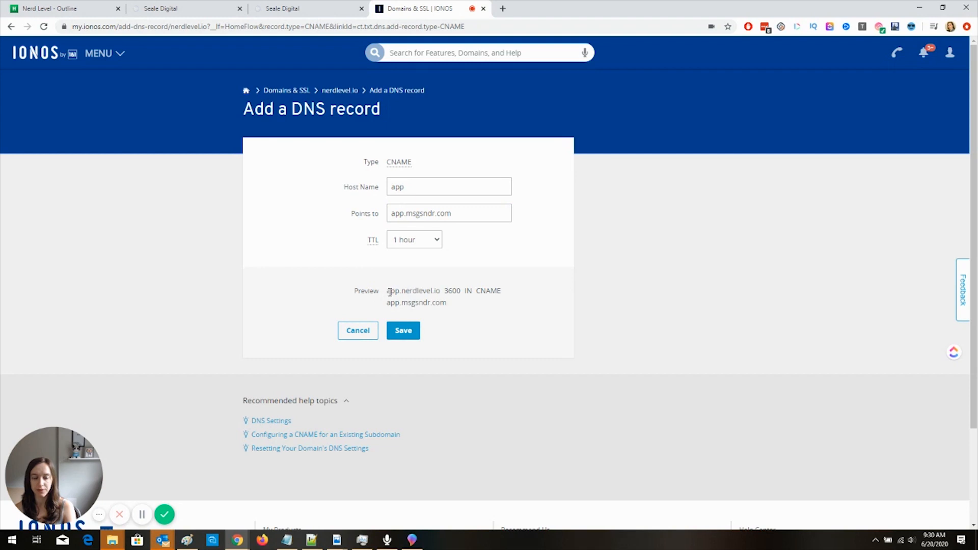
{"action": "double_click", "coordinate": [411, 290]}
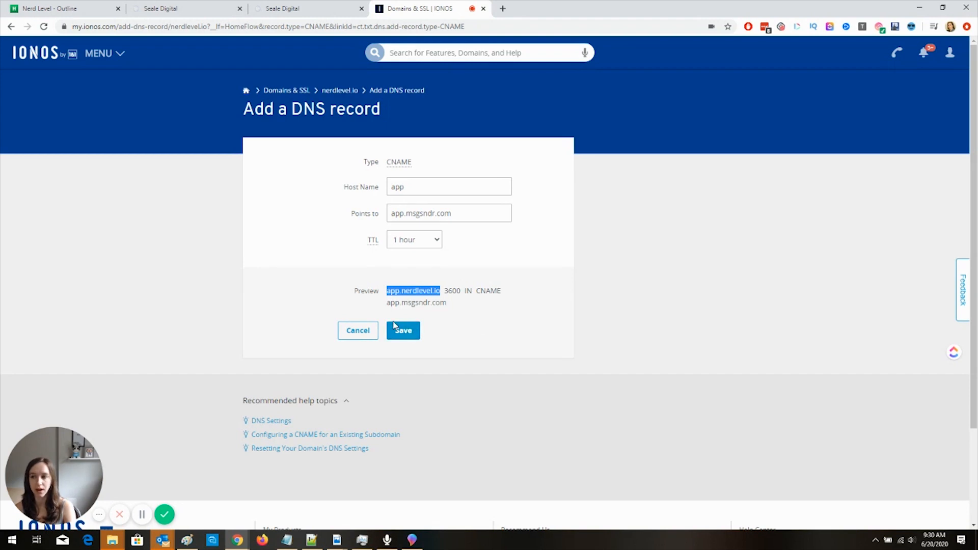
{"action": "left_click", "coordinate": [305, 8]}
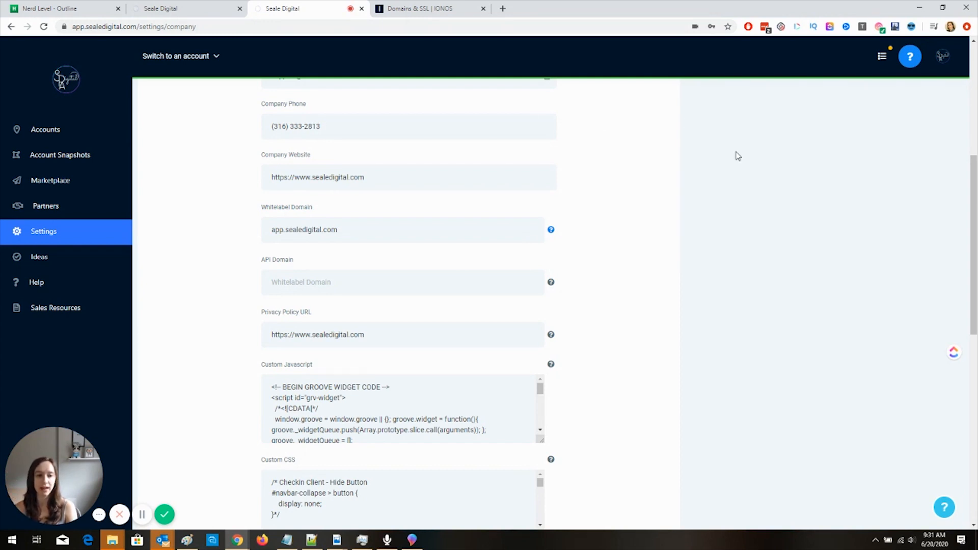
{"action": "mouse_move", "coordinate": [567, 127]}
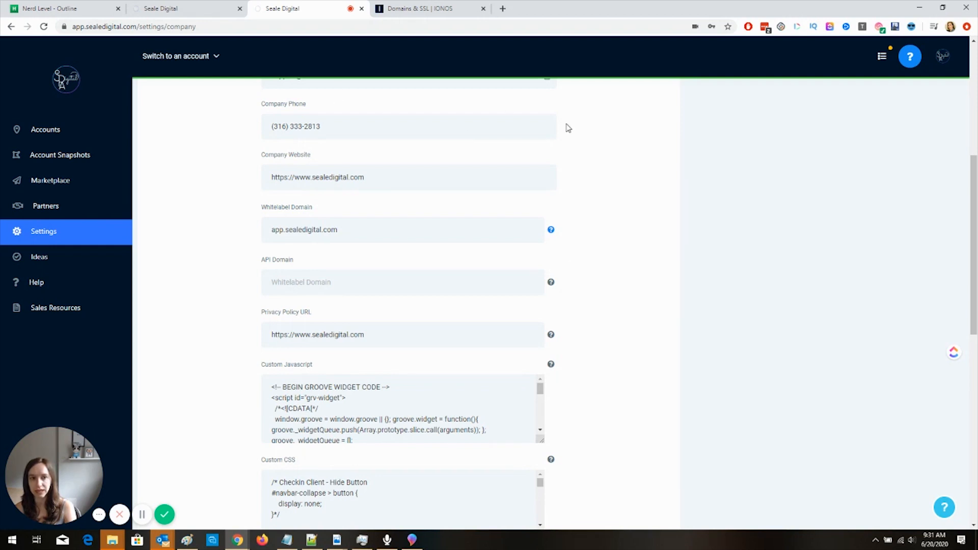
{"action": "mouse_move", "coordinate": [859, 67]}
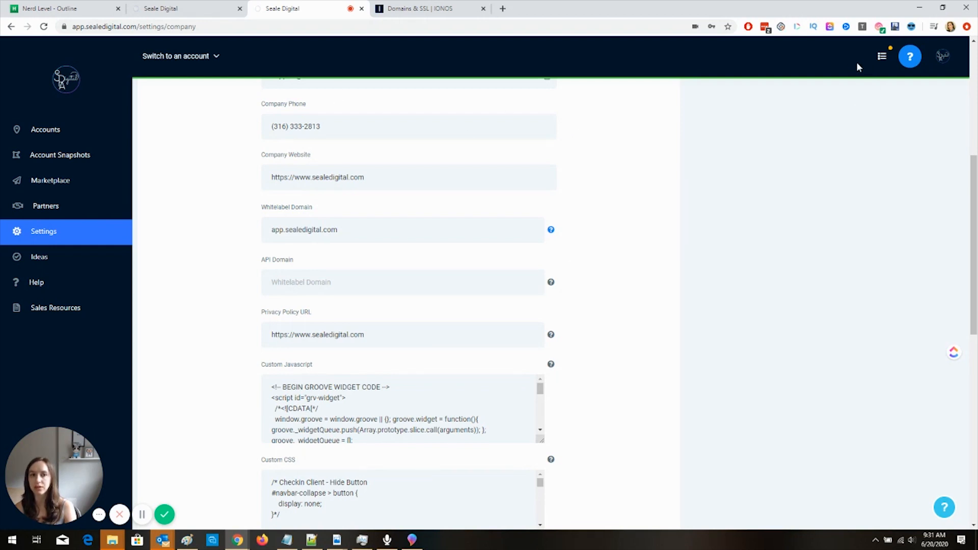
{"action": "mouse_move", "coordinate": [866, 62]}
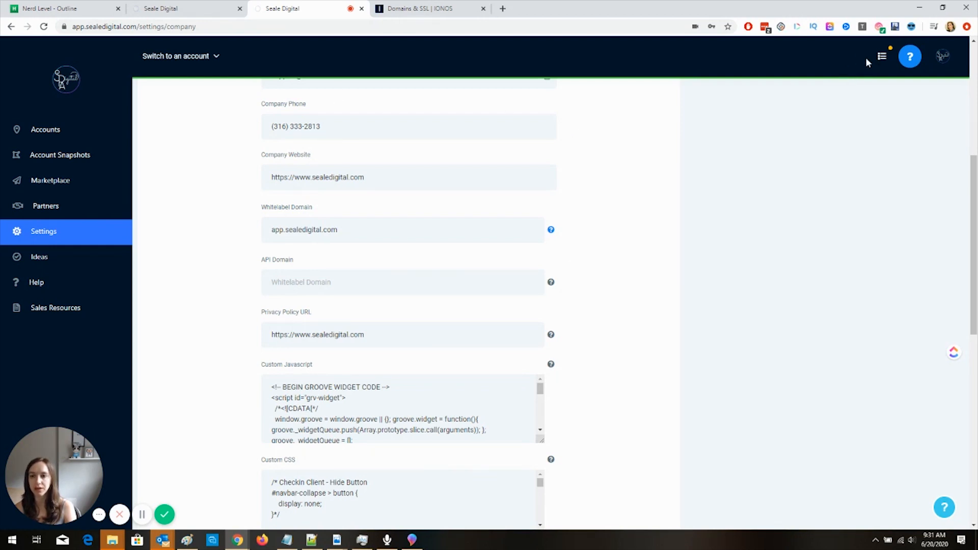
{"action": "mouse_move", "coordinate": [695, 231]}
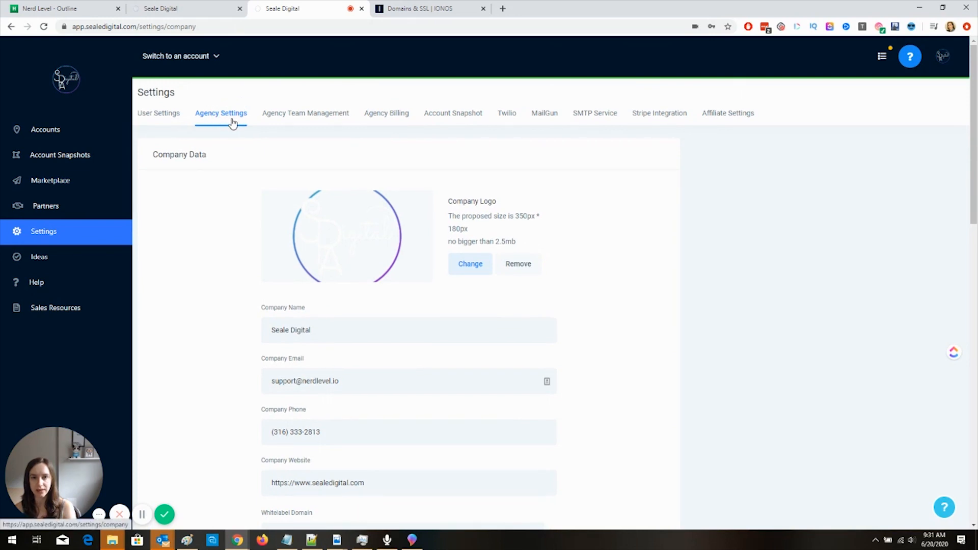
Replace the Whitelabel Domain app.sealedigital.com with app.nerdlevel.io and scroll toward Update Company
{"action": "scroll", "scroll_direction": "down", "scroll_amount": 3}
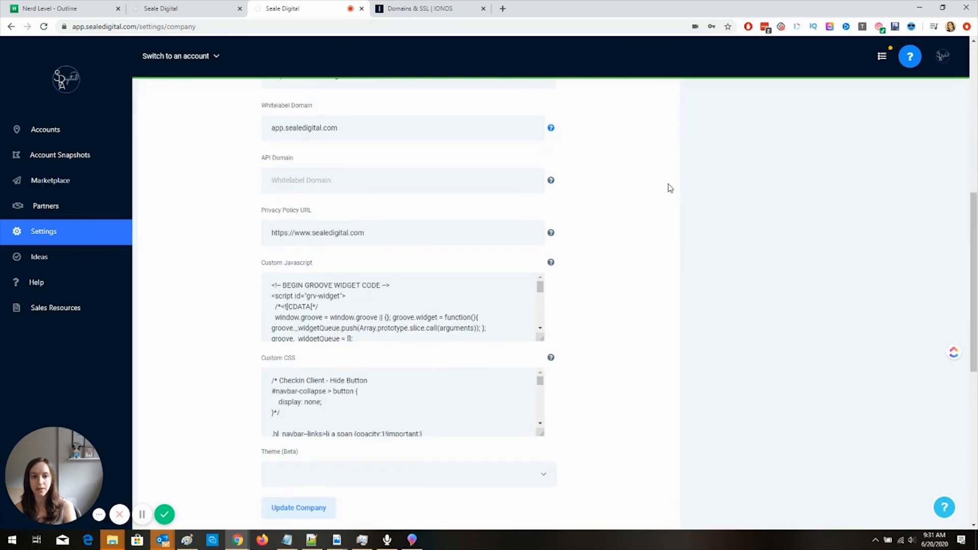
{"action": "scroll", "scroll_direction": "down", "scroll_amount": 3}
{"action": "type", "text": "a"}
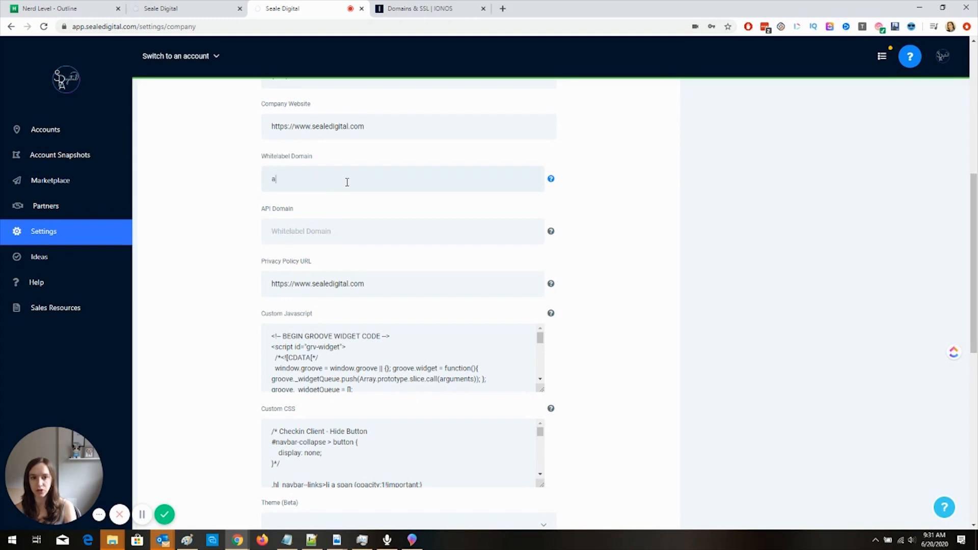
{"action": "type", "text": "pp.nerdlevel.io"}
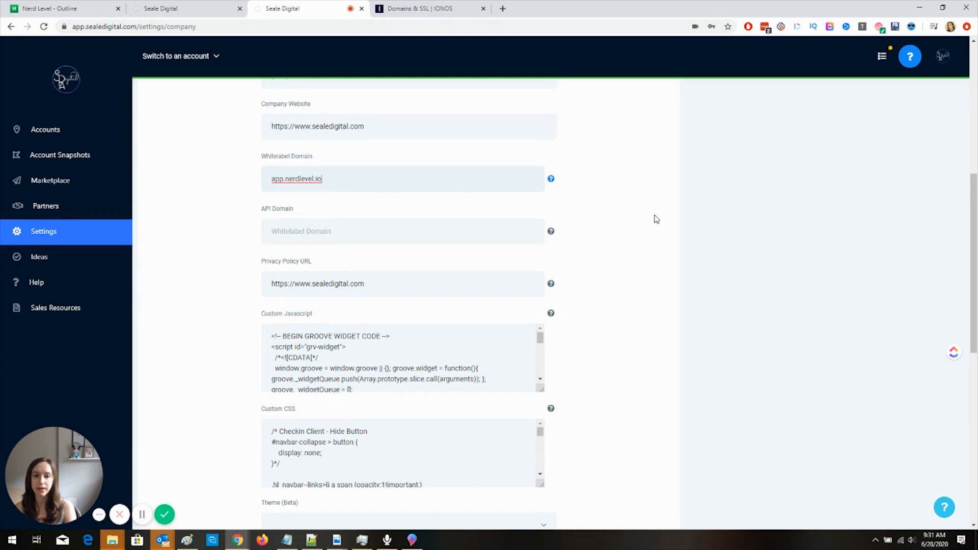
{"action": "scroll", "scroll_direction": "down", "scroll_amount": 3}
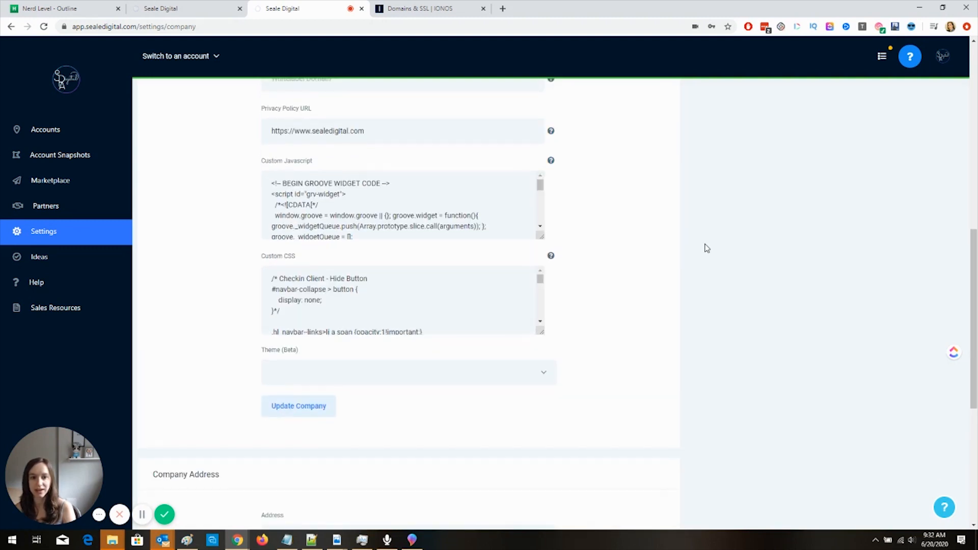
{"action": "scroll", "scroll_direction": "up", "scroll_amount": 3}
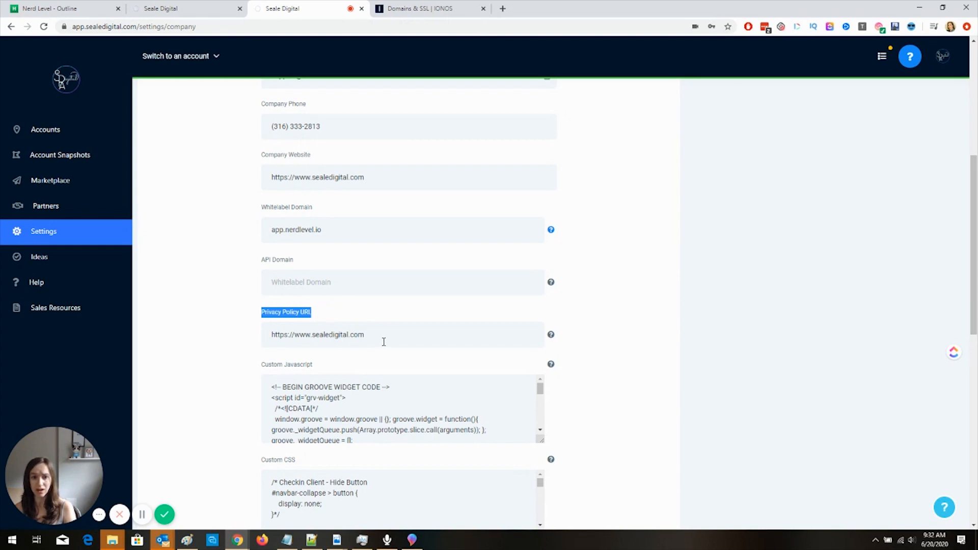
{"action": "mouse_move", "coordinate": [334, 322]}
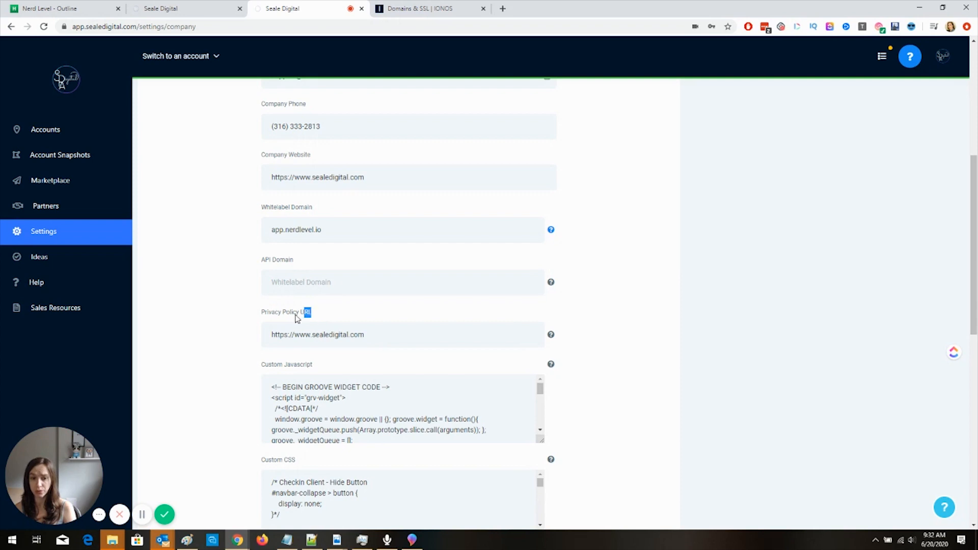
{"action": "double_click", "coordinate": [285, 311]}
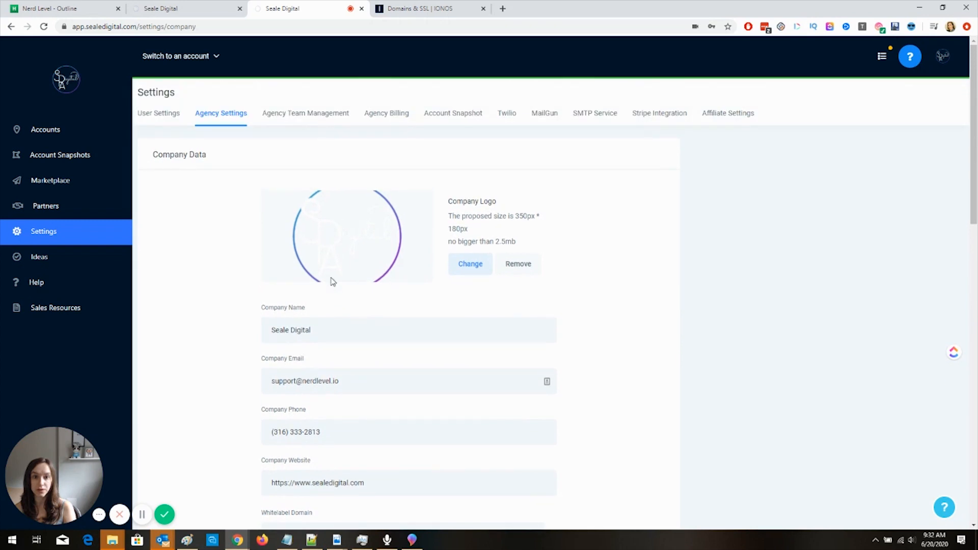
{"action": "mouse_move", "coordinate": [319, 240]}
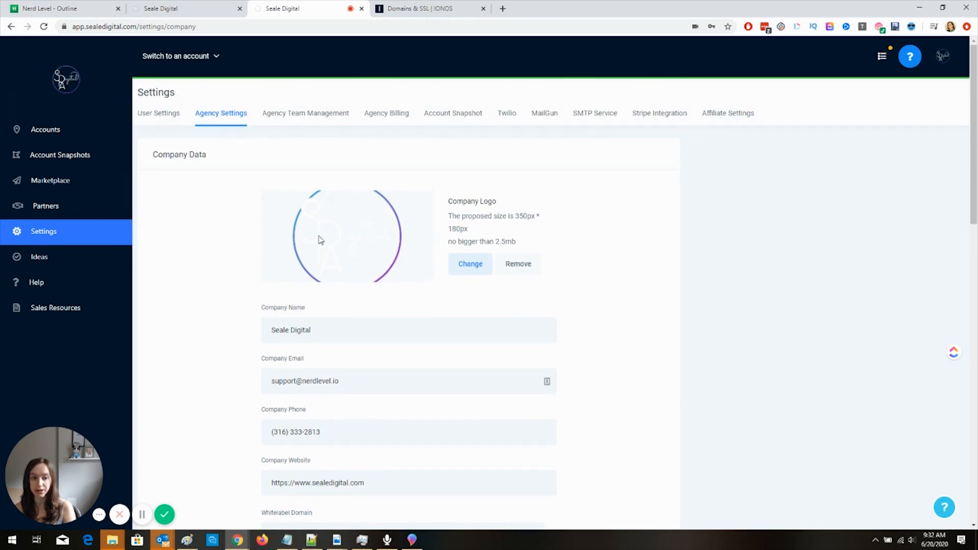
{"action": "mouse_move", "coordinate": [358, 214]}
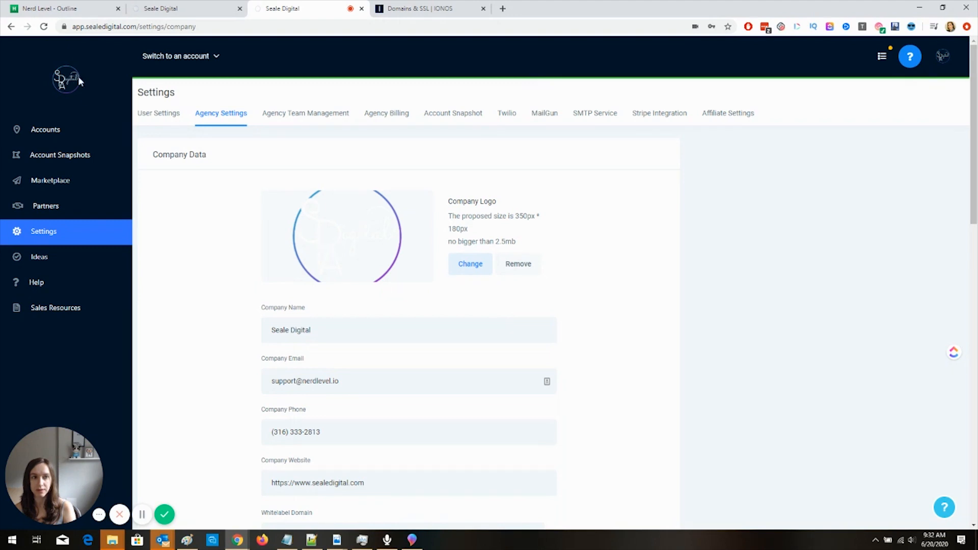
{"action": "scroll", "scroll_direction": "down", "scroll_amount": 3}
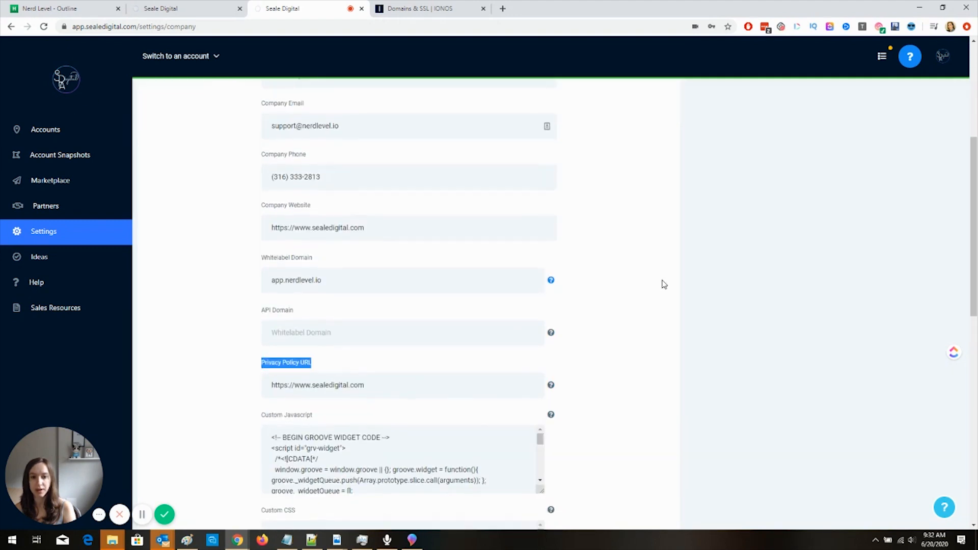
{"action": "scroll", "scroll_direction": "down", "scroll_amount": 3}
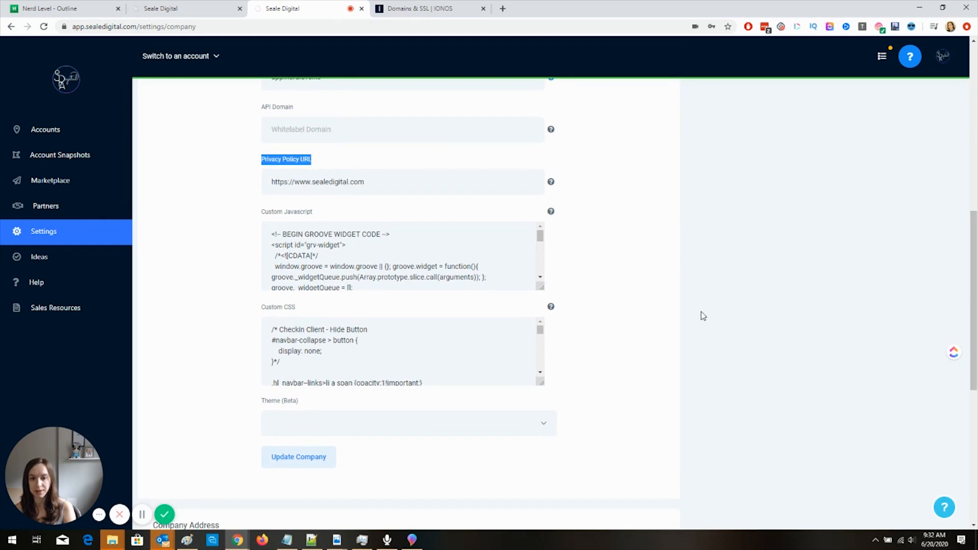
{"action": "scroll", "scroll_direction": "up", "scroll_amount": 3}
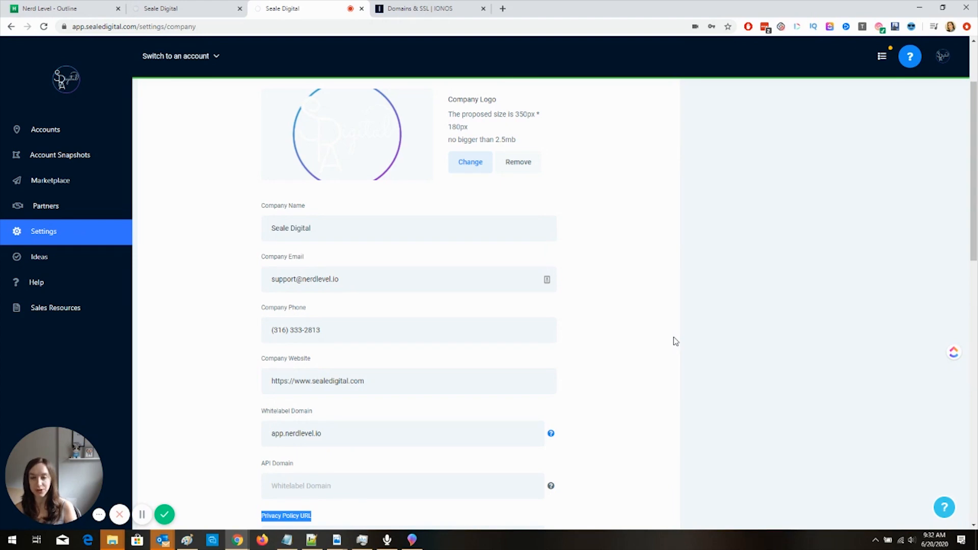
{"action": "scroll", "scroll_direction": "down", "scroll_amount": 3}
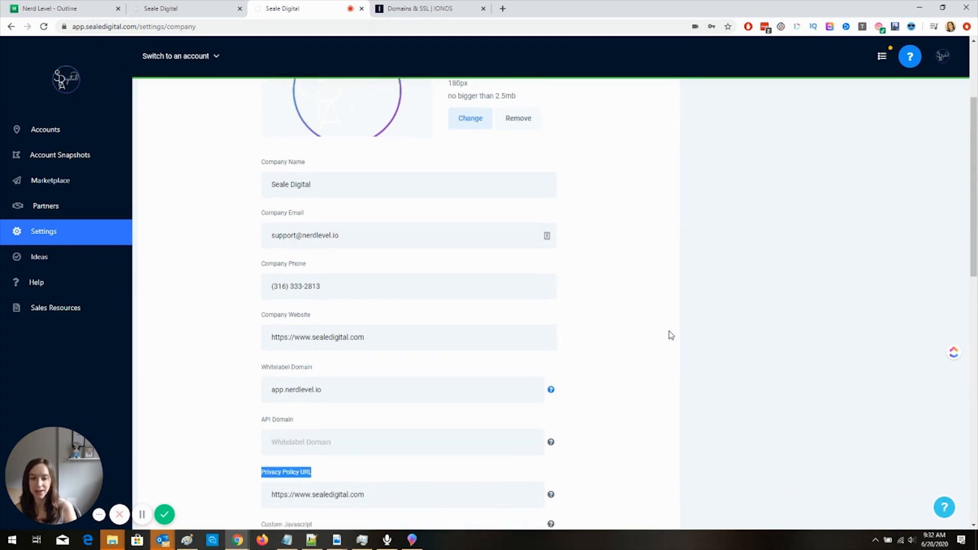
{"action": "scroll", "scroll_direction": "down", "scroll_amount": 3}
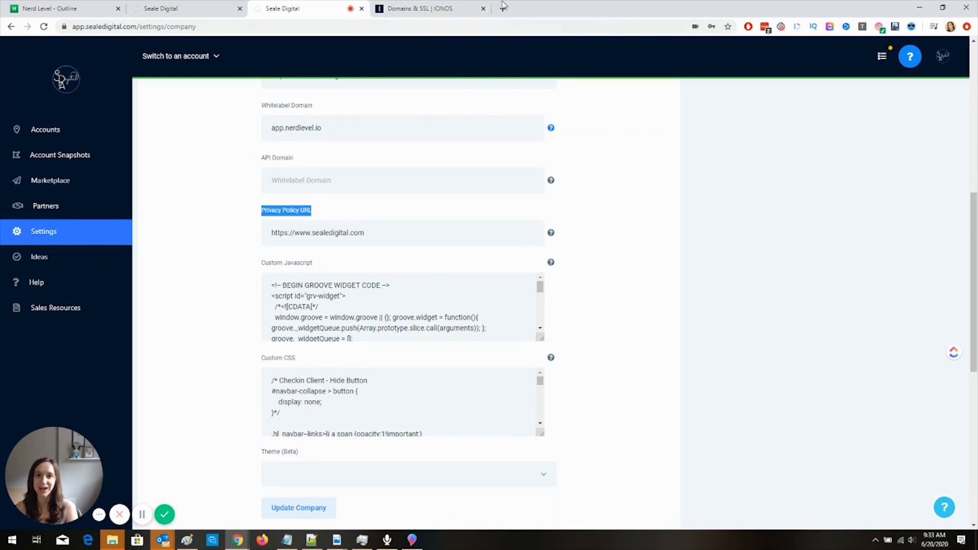
Search 'dns p' in a new tab and open whatsmydns.net's DNS Checker
{"action": "type", "text": "dns p"}
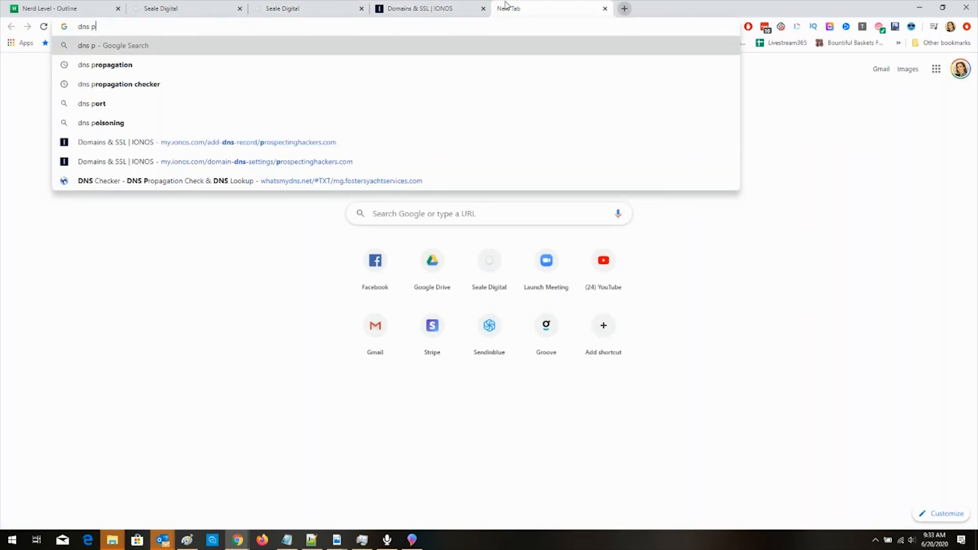
{"action": "left_click", "coordinate": [119, 84]}
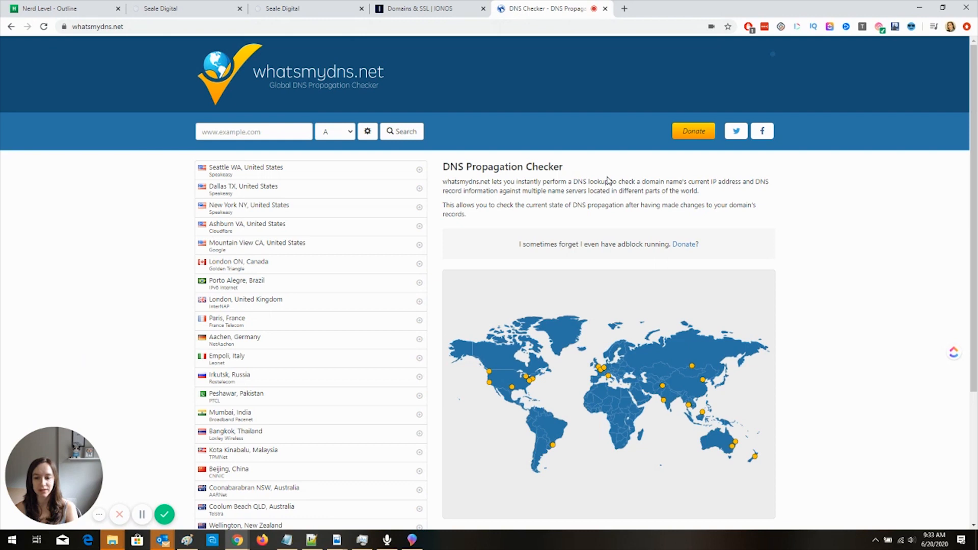
{"action": "mouse_move", "coordinate": [290, 150]}
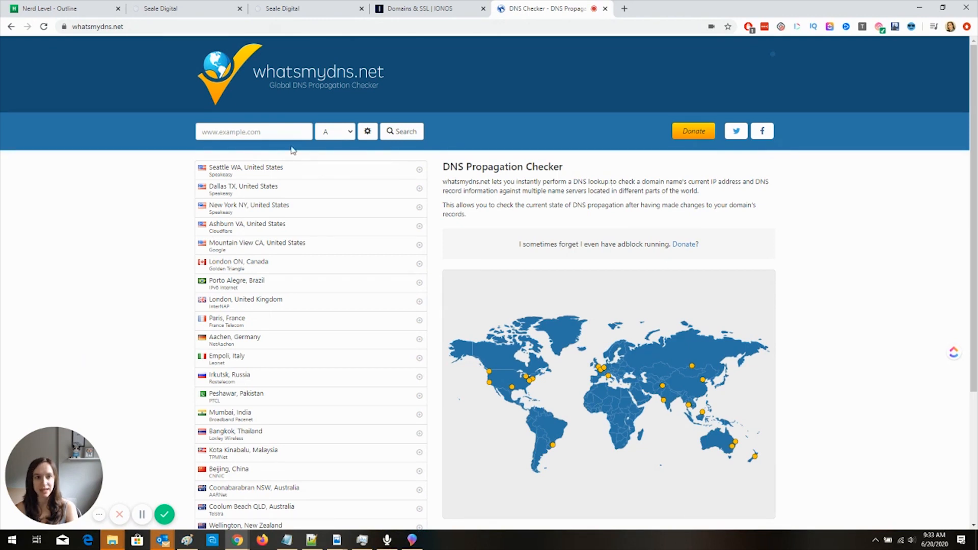
Run a CNAME lookup for app.sealedigital.com, resolving to whitelabel.gohighlevel.com
{"action": "left_click", "coordinate": [334, 132]}
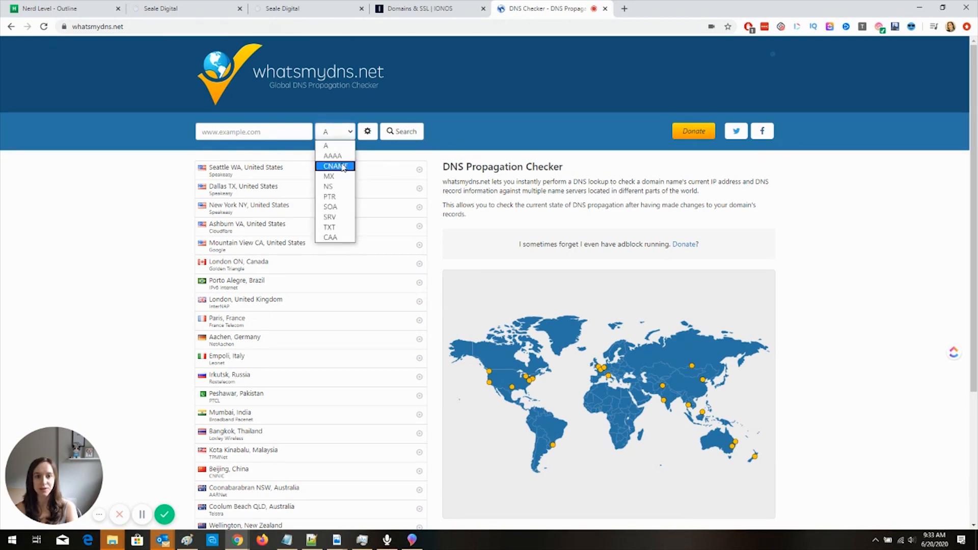
{"action": "left_click", "coordinate": [335, 166]}
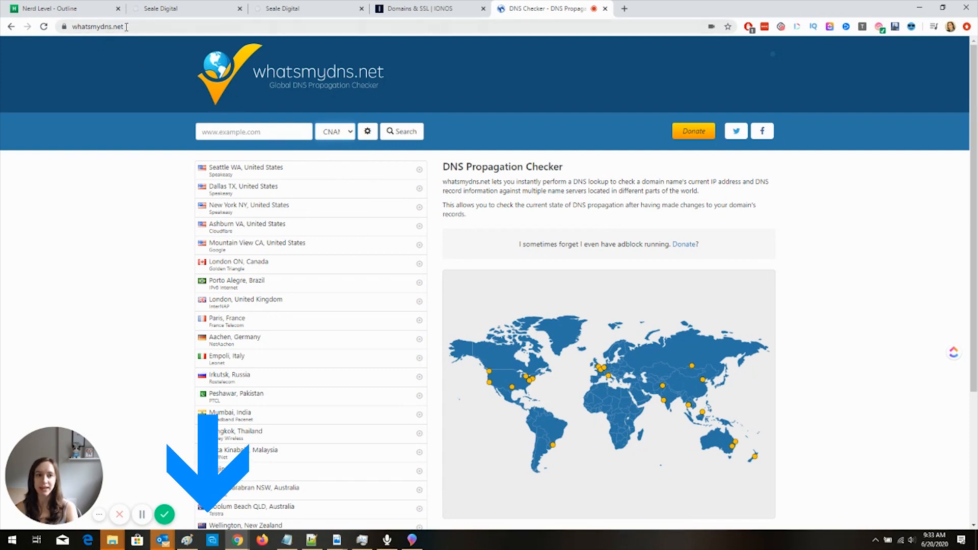
{"action": "left_click", "coordinate": [336, 131]}
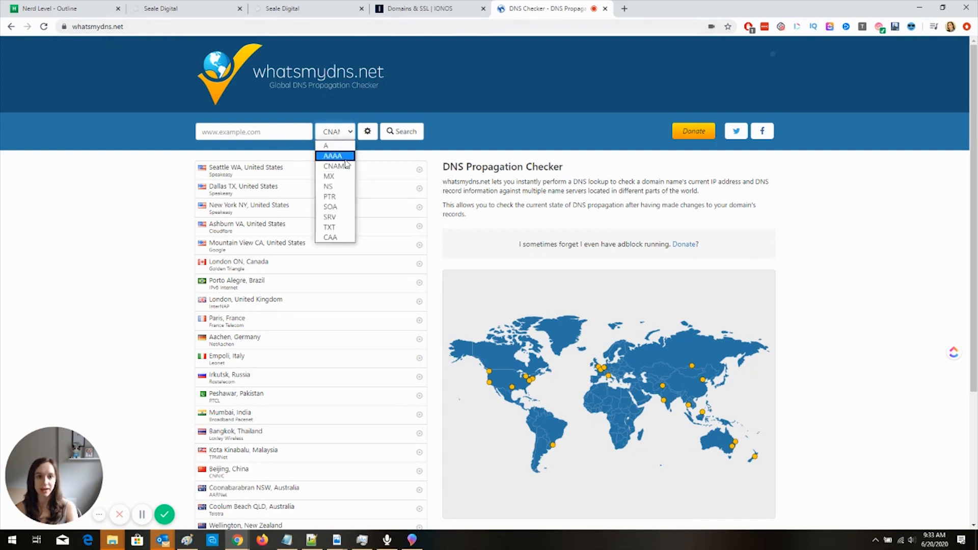
{"action": "type", "text": "app.sealedigital.com"}
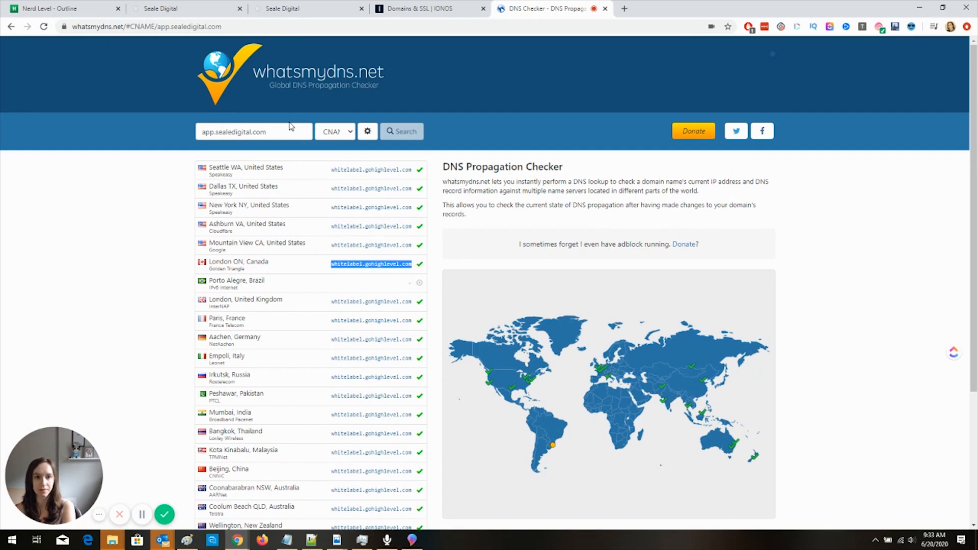
{"action": "mouse_move", "coordinate": [421, 175]}
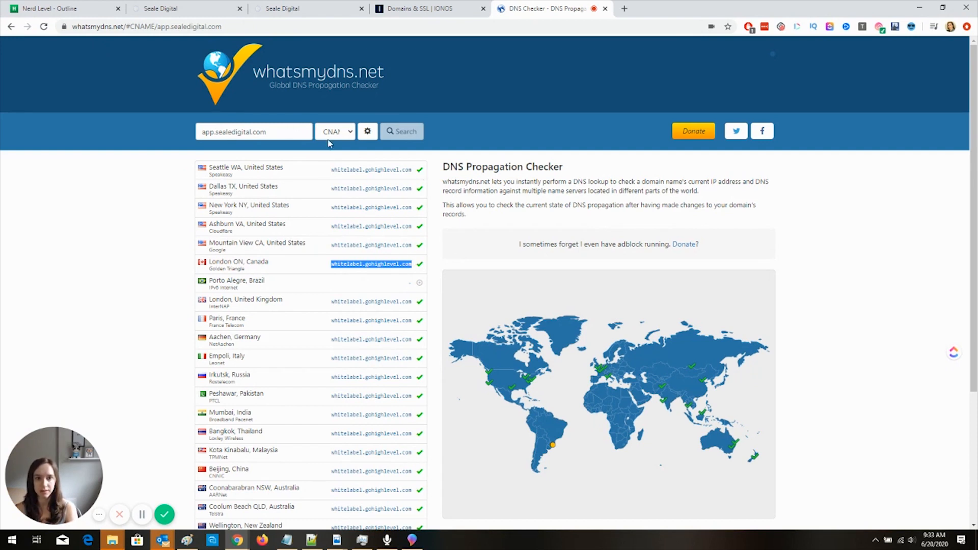
Look up the CNAME for app.nerdlevel.io and see it failing at most locations
{"action": "type", "text": "ap"}
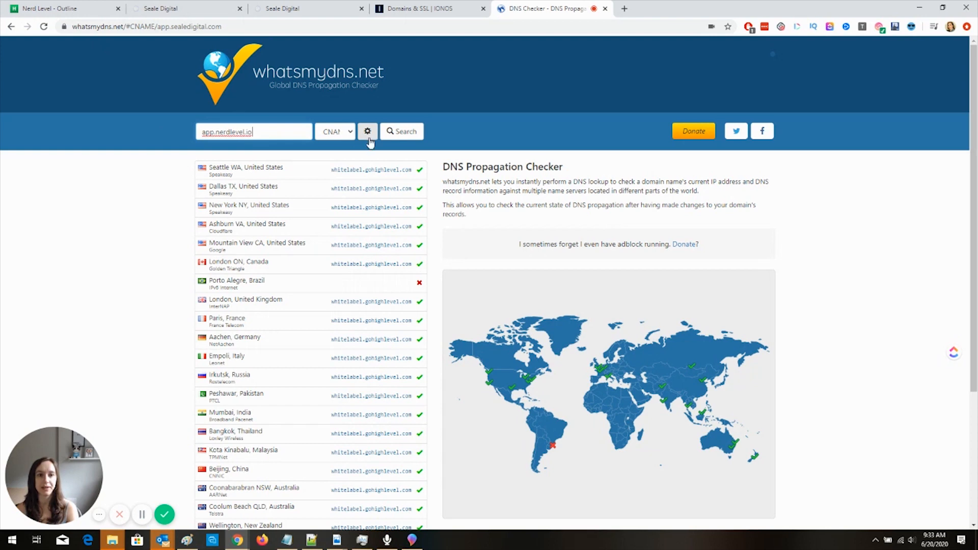
{"action": "left_click", "coordinate": [401, 131]}
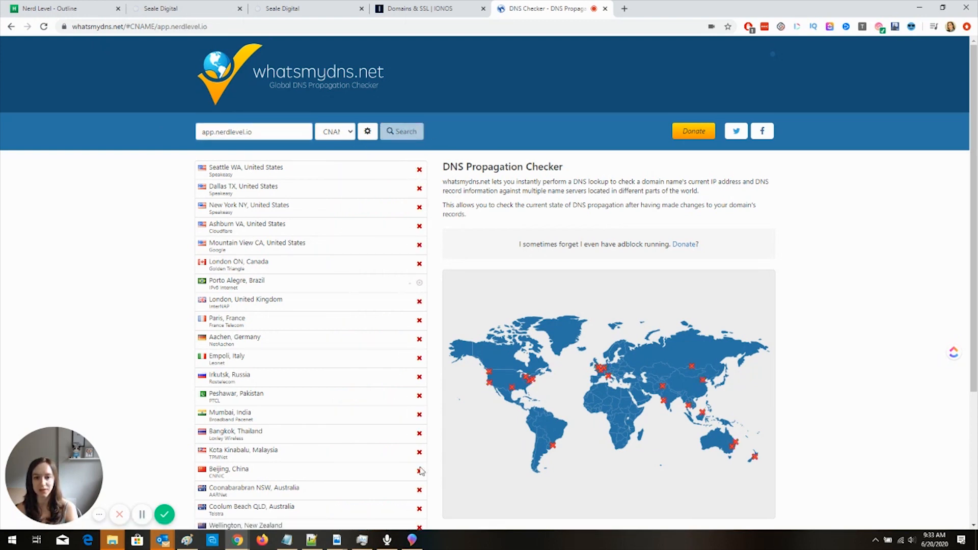
{"action": "mouse_move", "coordinate": [407, 372]}
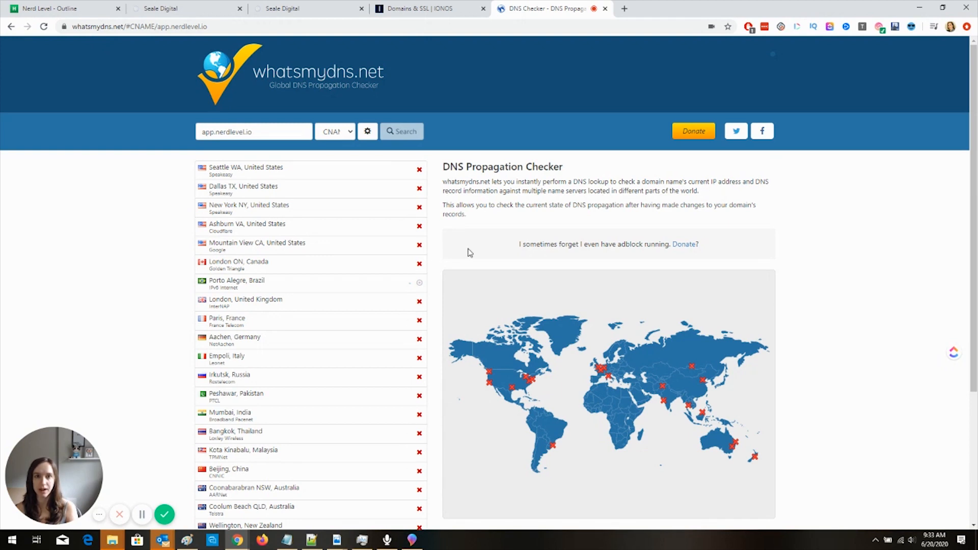
{"action": "mouse_move", "coordinate": [469, 250]}
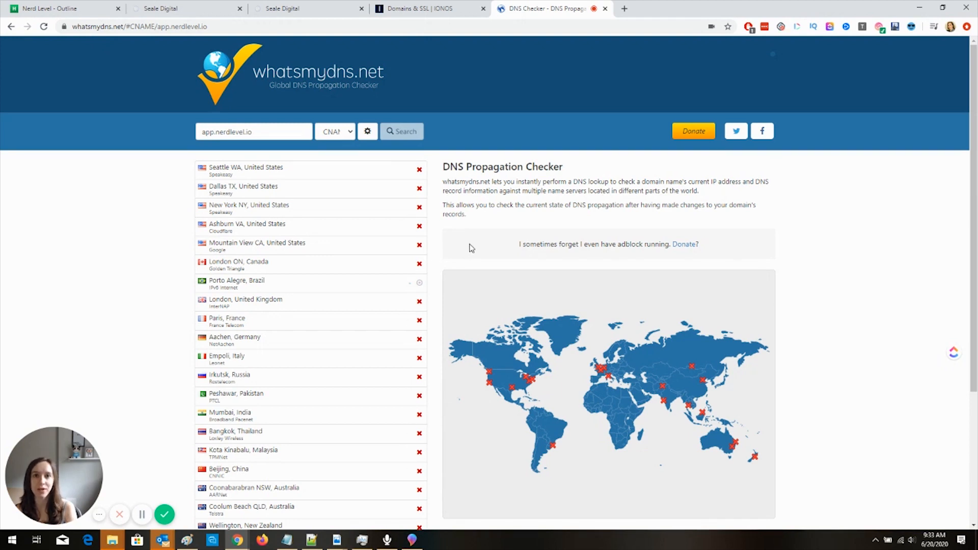